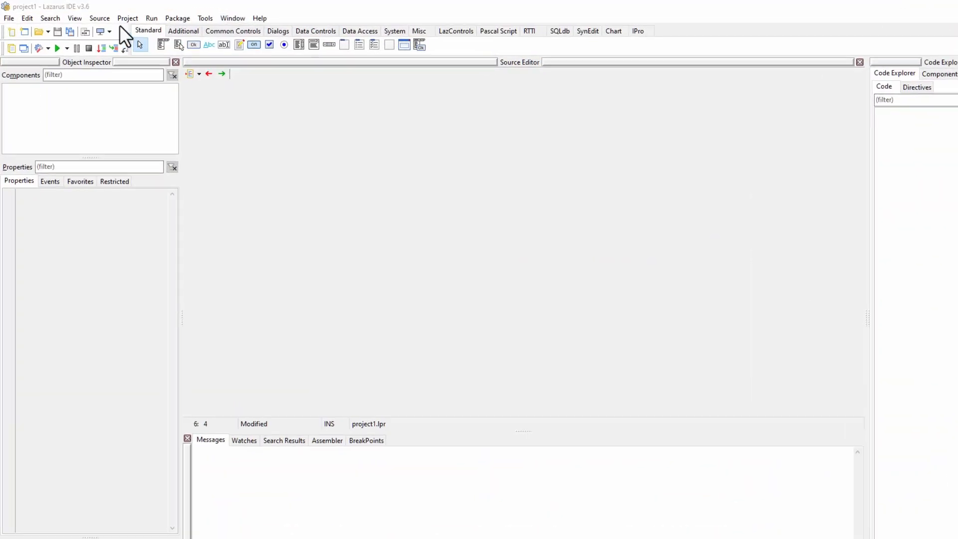
- Create a new Simple Program project from the Project menu
click(127, 18)
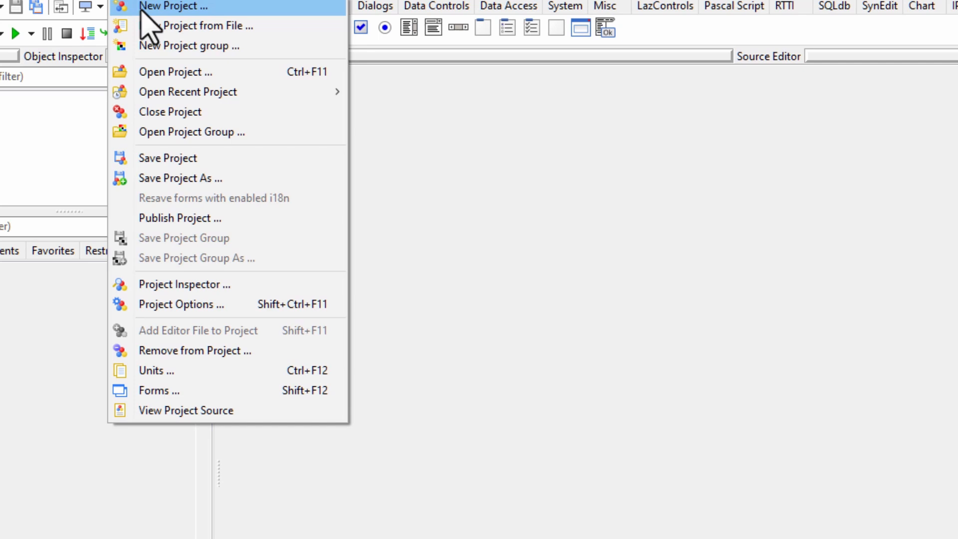
click(174, 6)
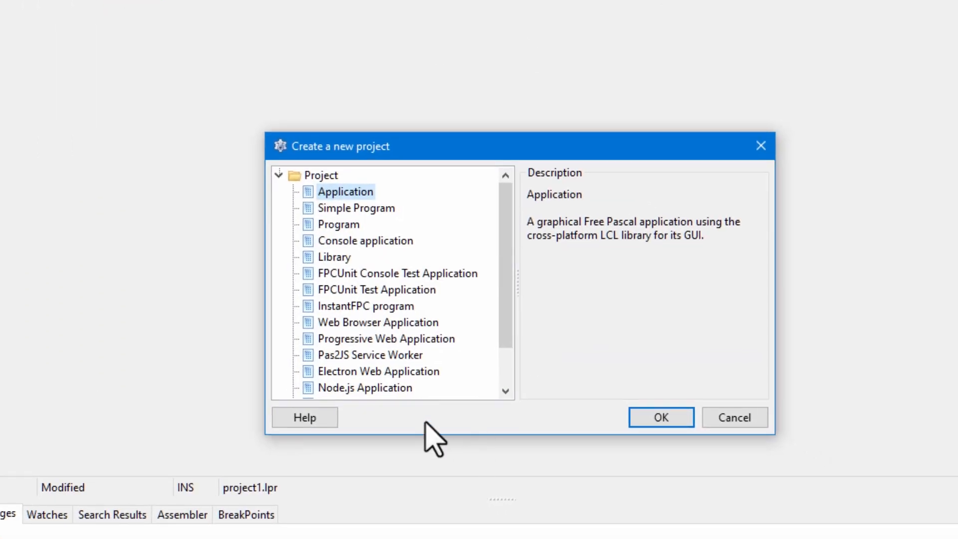
click(356, 208)
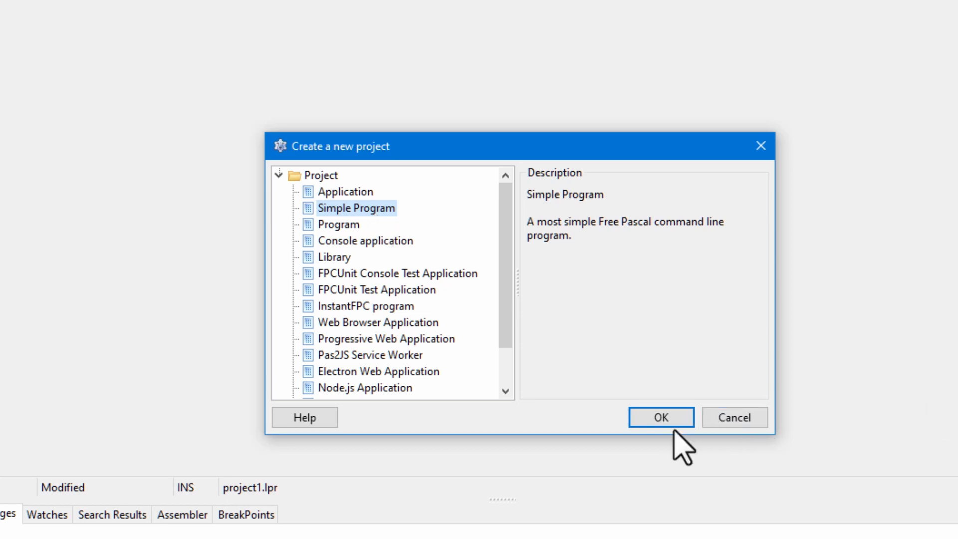
click(659, 417)
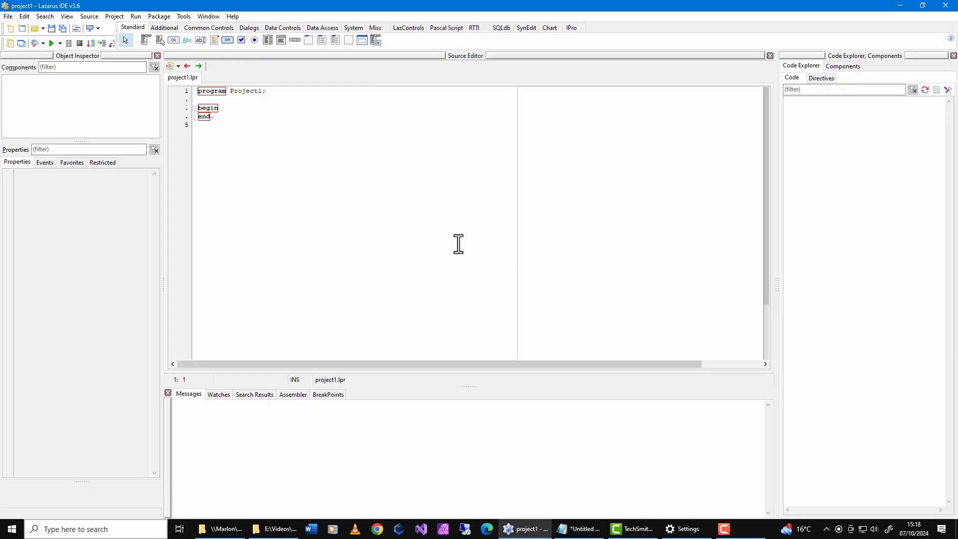
mouse_move(248, 92)
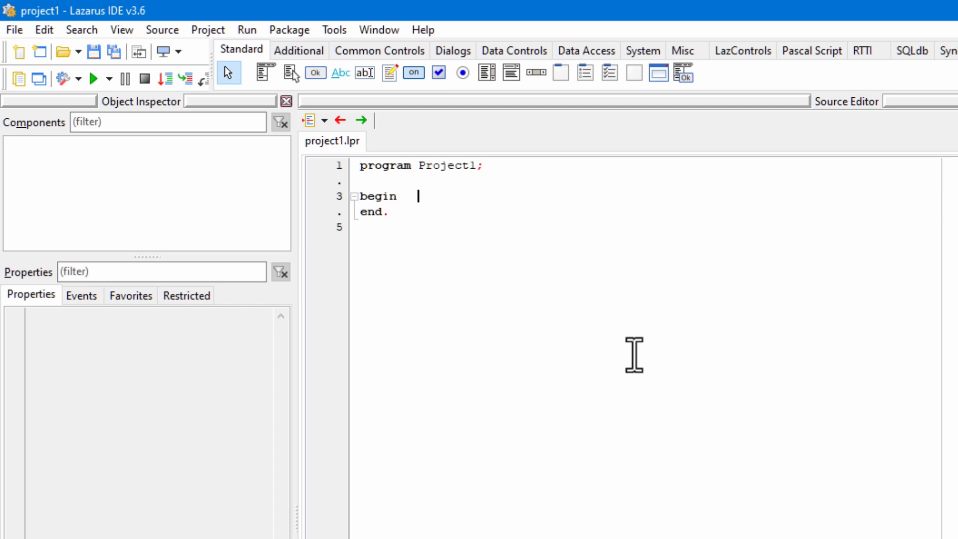
- Add a blank line and declare 'var myname : string;' above begin
key(enter)
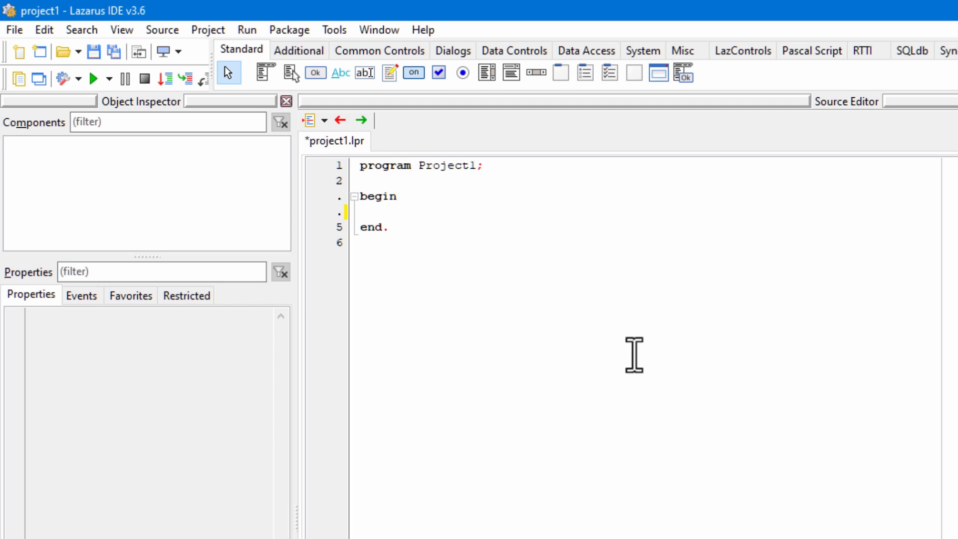
text(var)
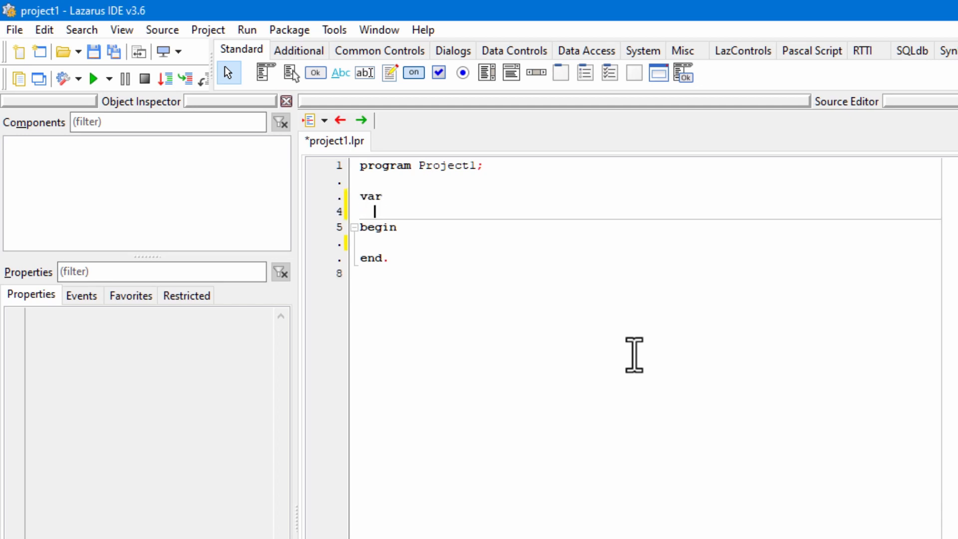
text(my)
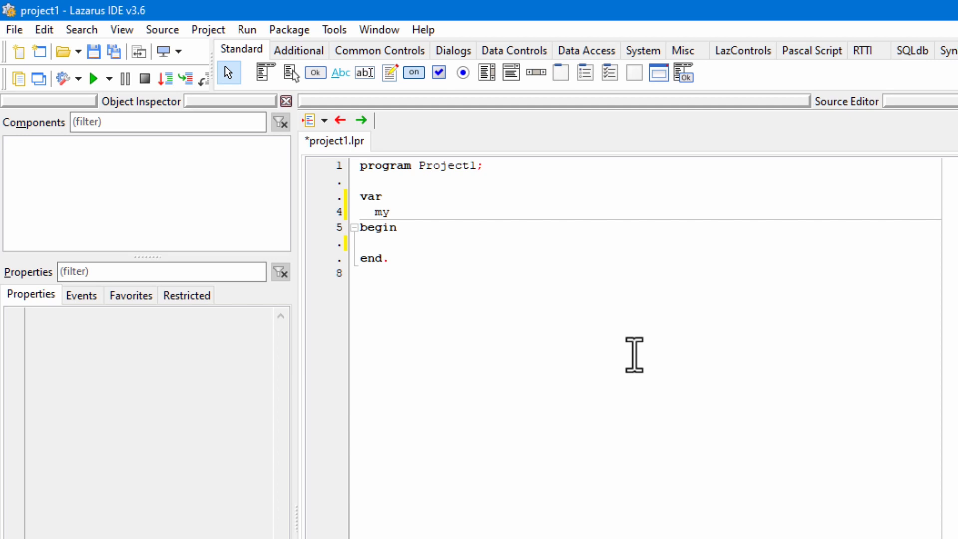
text(name)
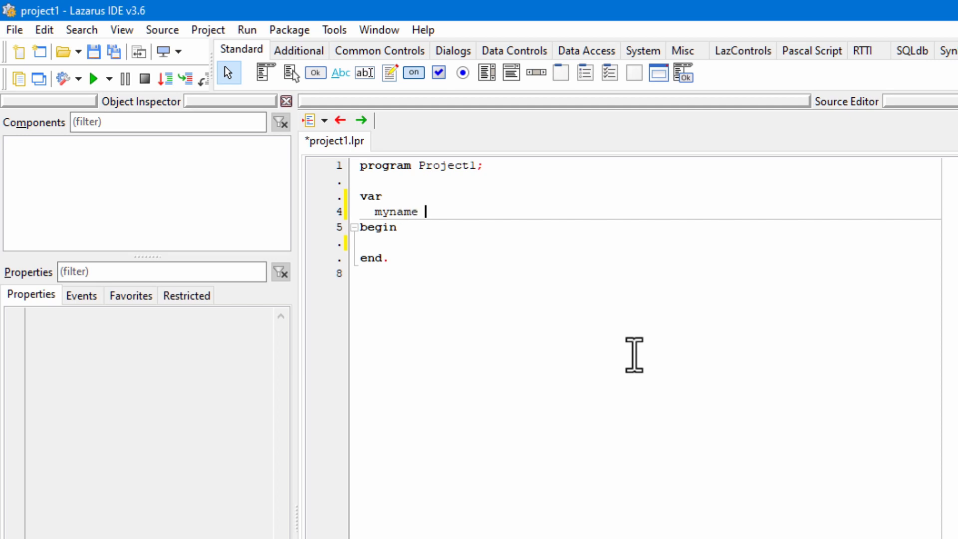
text(:)
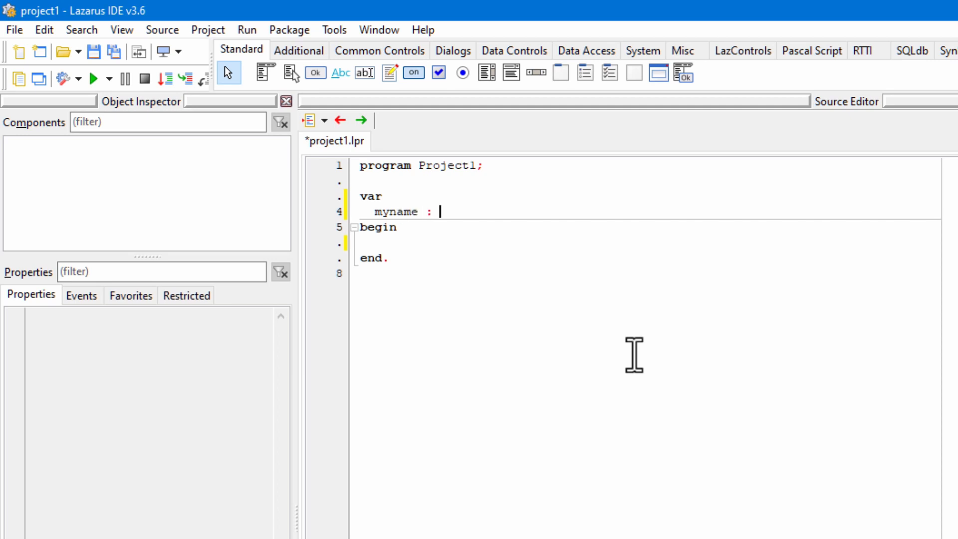
text(st)
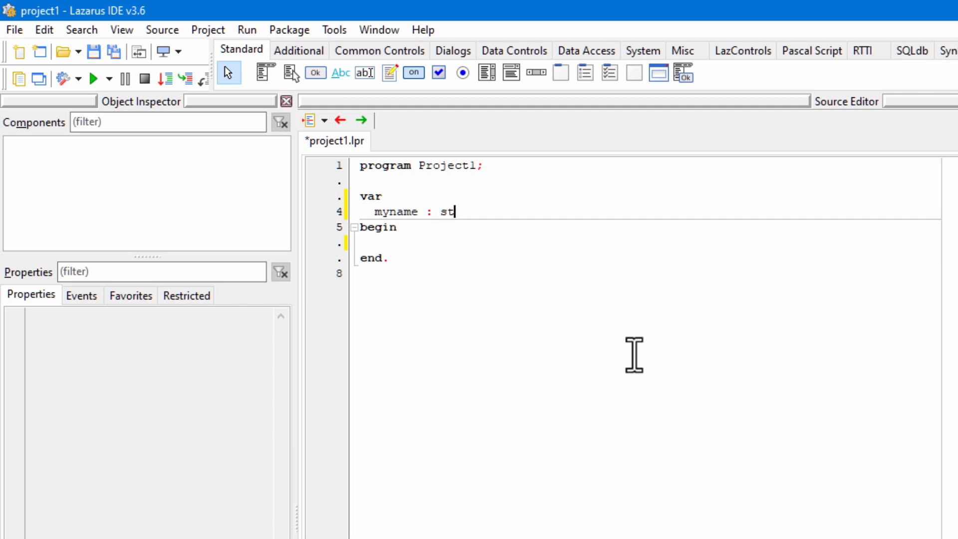
text(ring;)
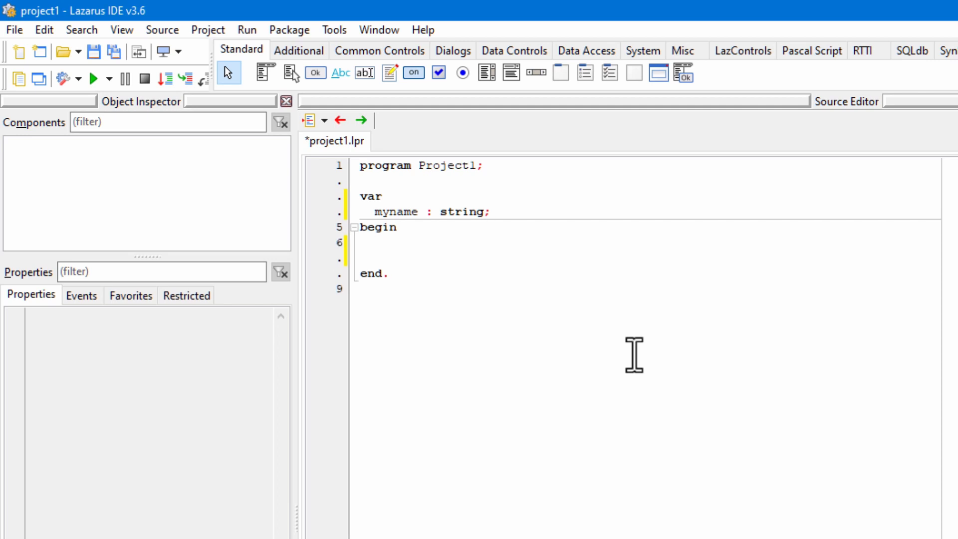
- Write the prompt Write('Enter your name: ') followed by Readln(myname);
text(Write)
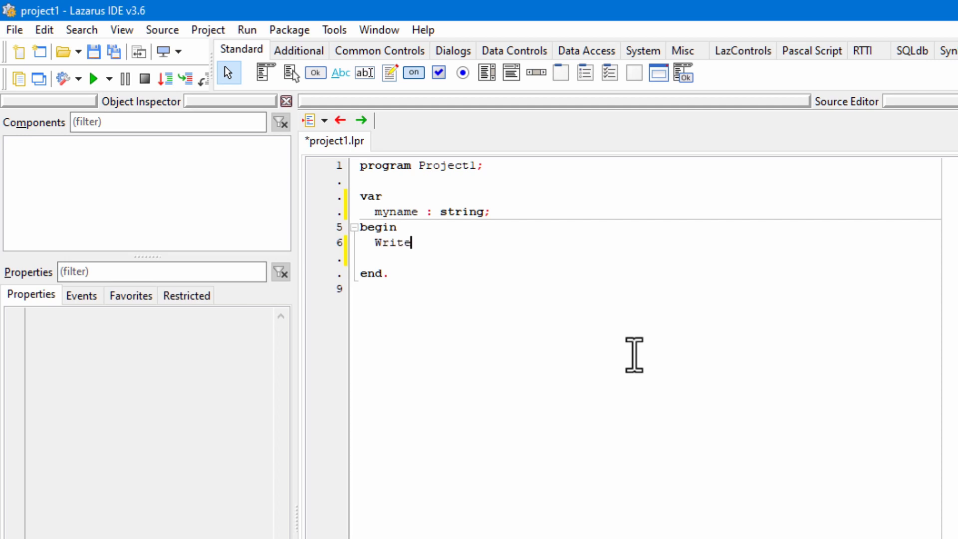
text(();)
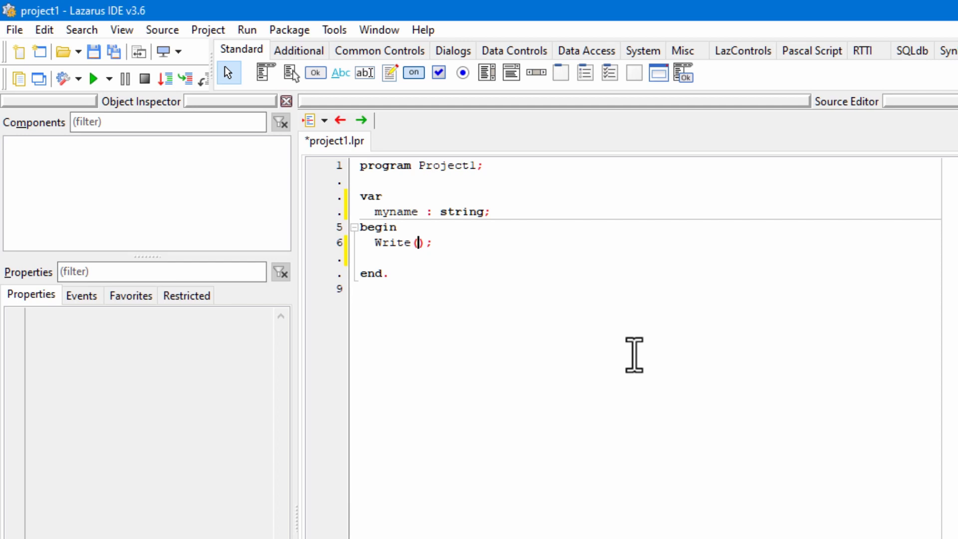
text('')
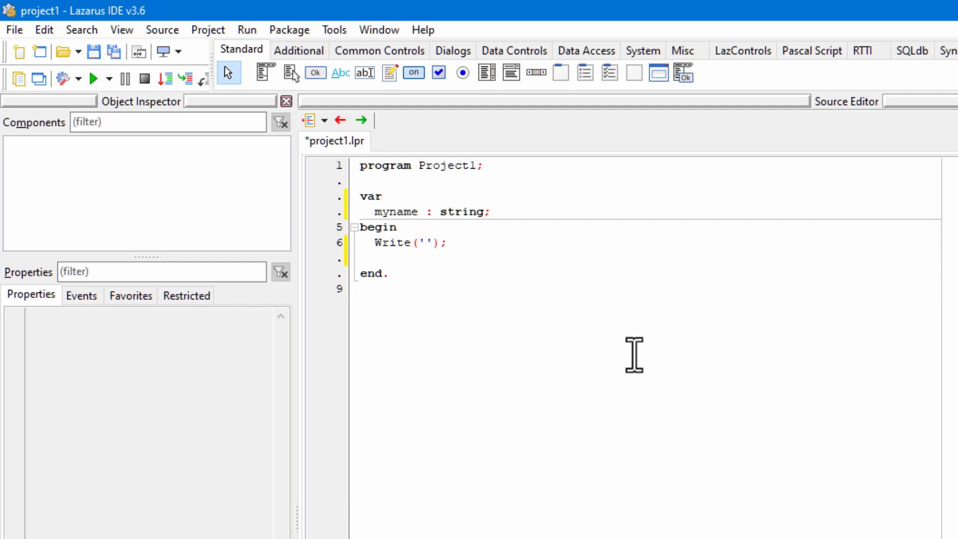
click(432, 243)
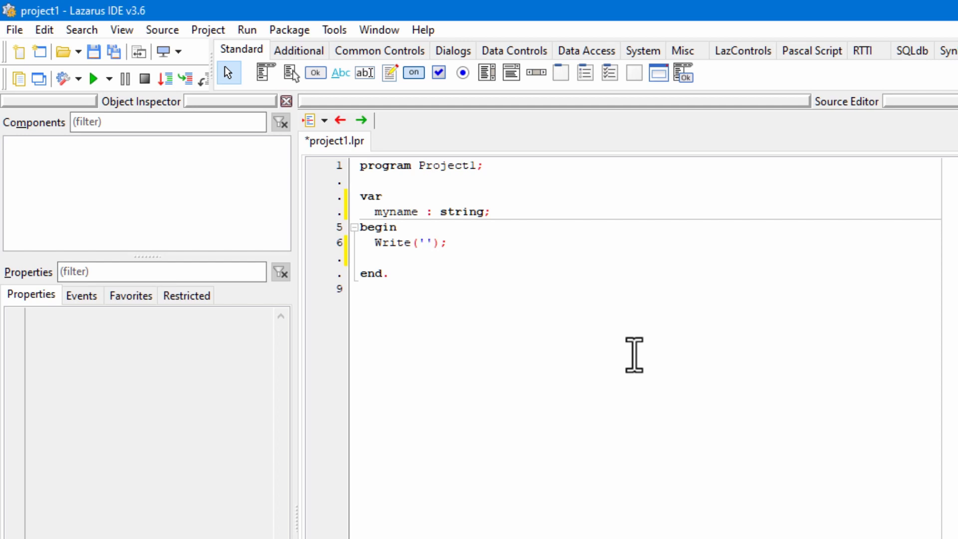
text(Enter)
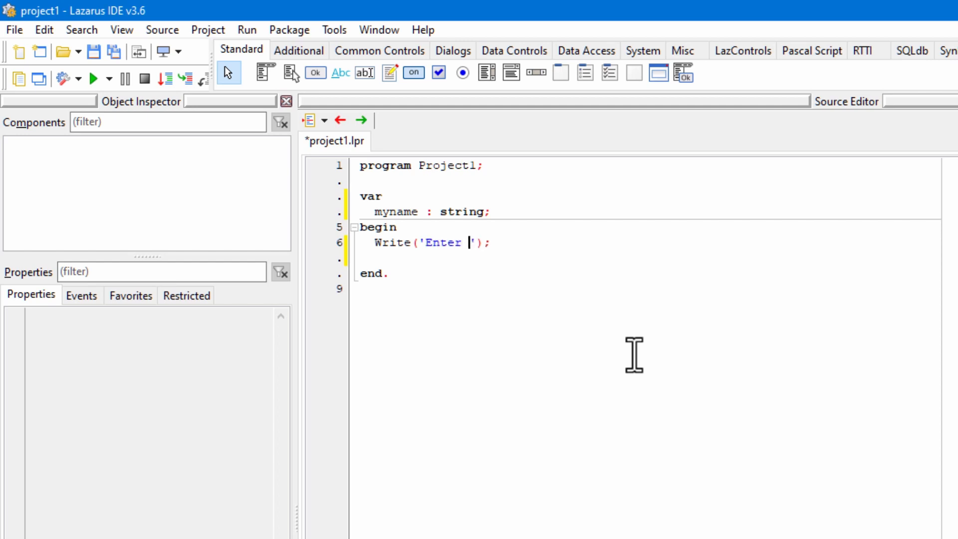
text(your n)
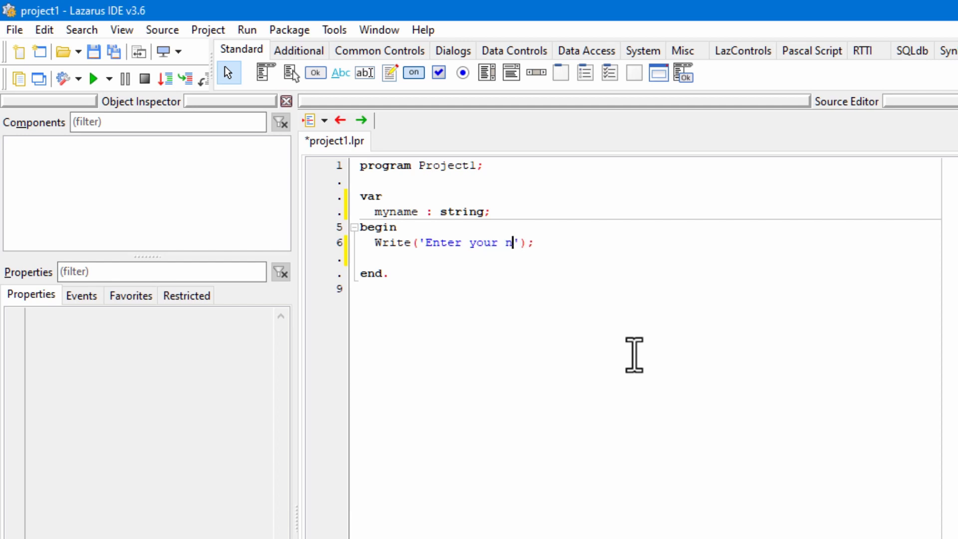
text(ame:)
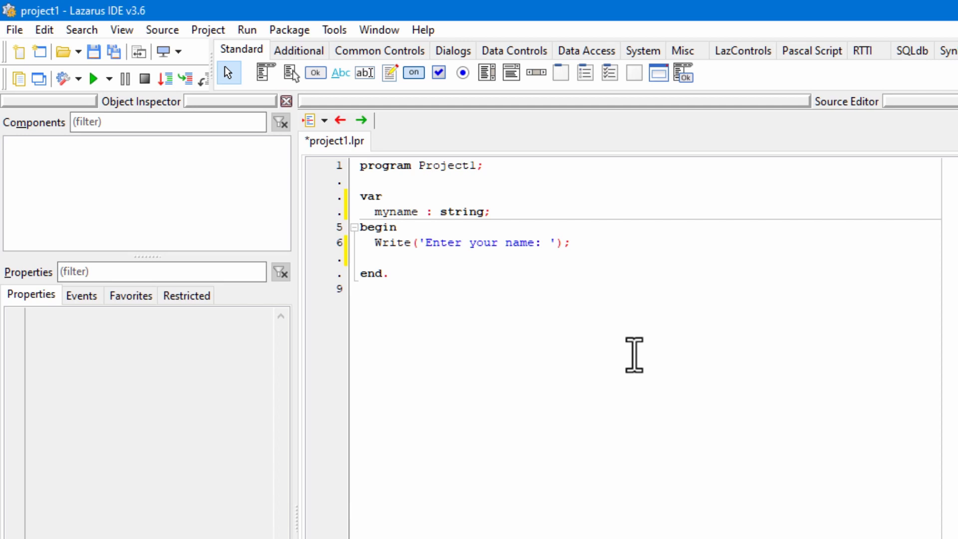
text(Readln(myname);)
text(Writeln('Hello, ', myname);)
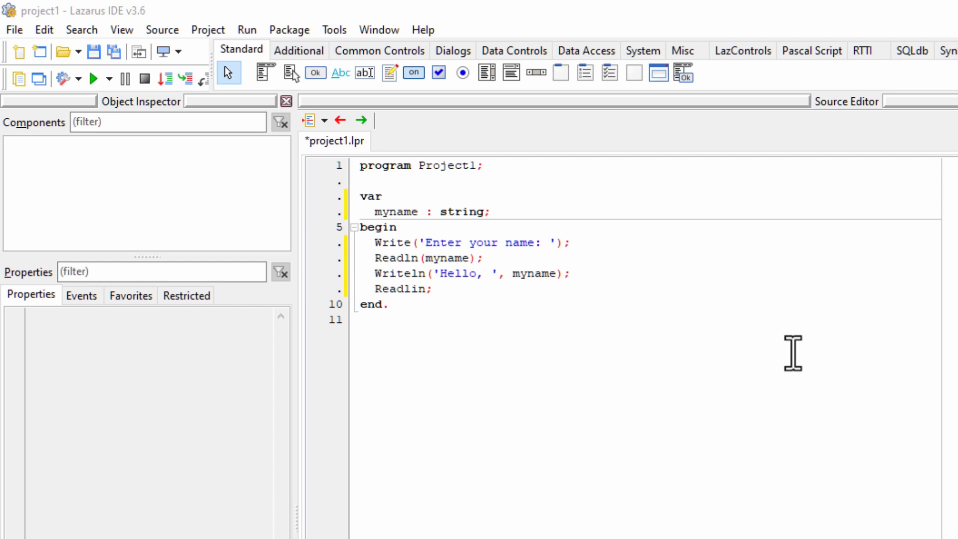
mouse_move(823, 349)
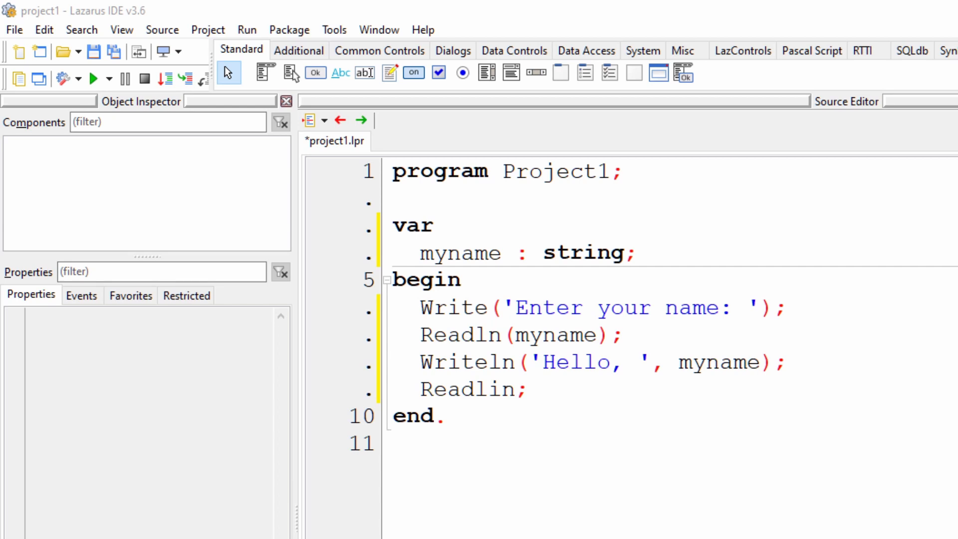
mouse_move(924, 386)
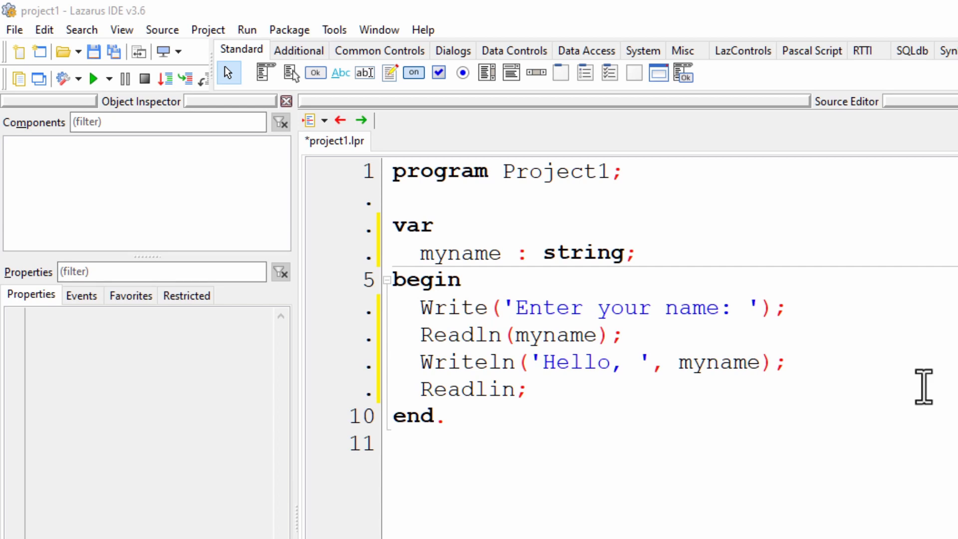
- Highlight myname, Writeln and Hello in turn to review the program statements
double_click(459, 253)
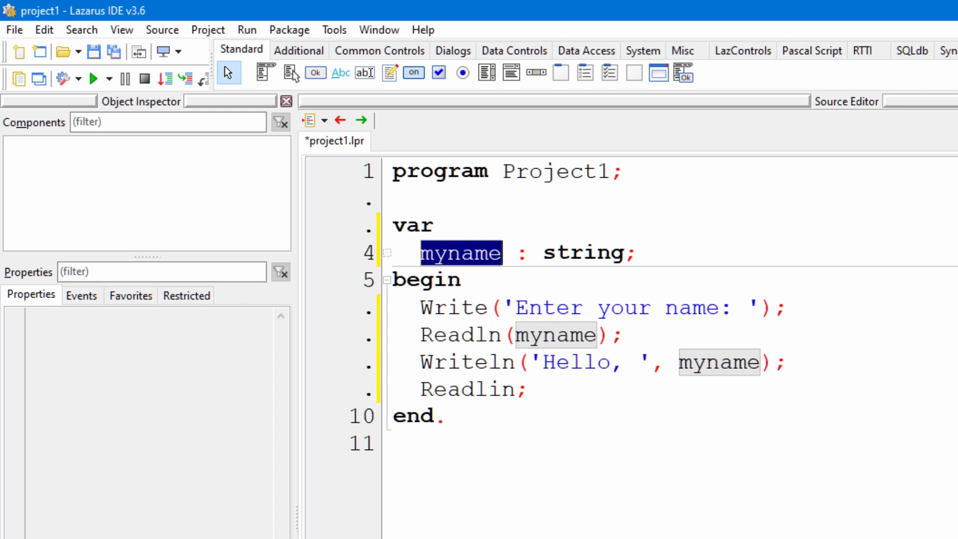
double_click(554, 335)
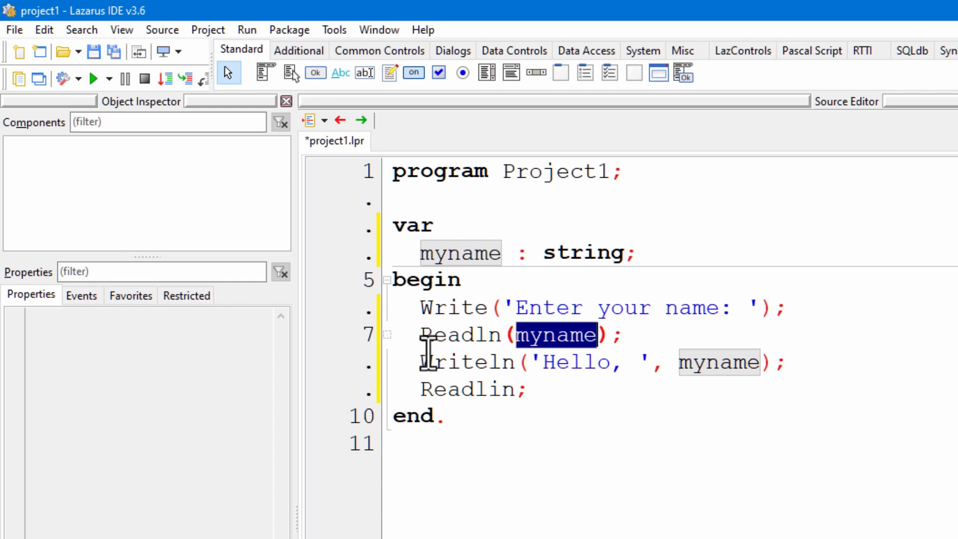
double_click(467, 362)
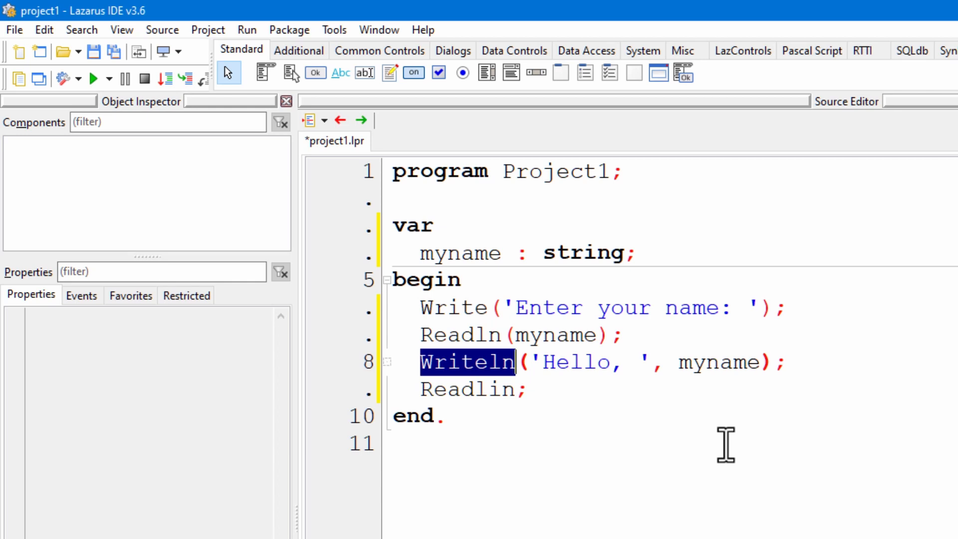
double_click(574, 362)
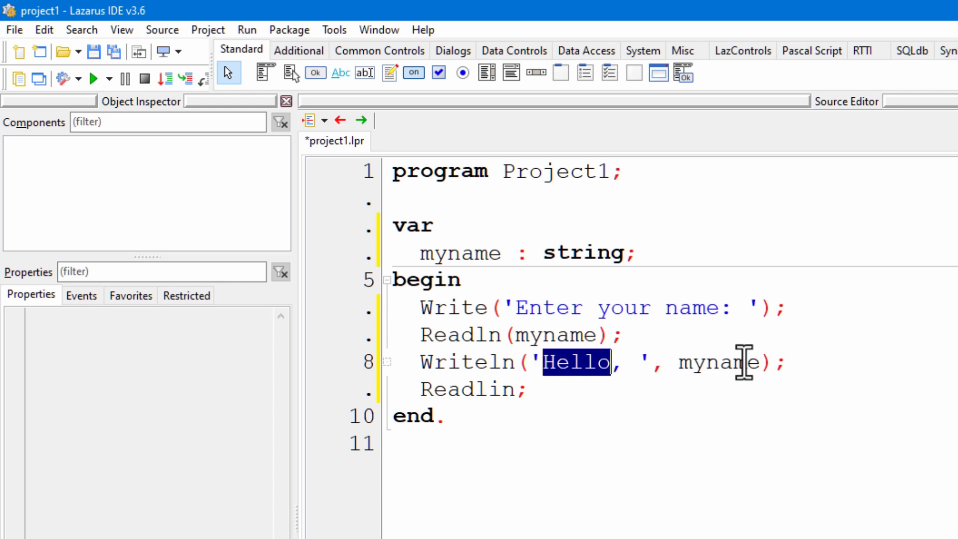
double_click(718, 362)
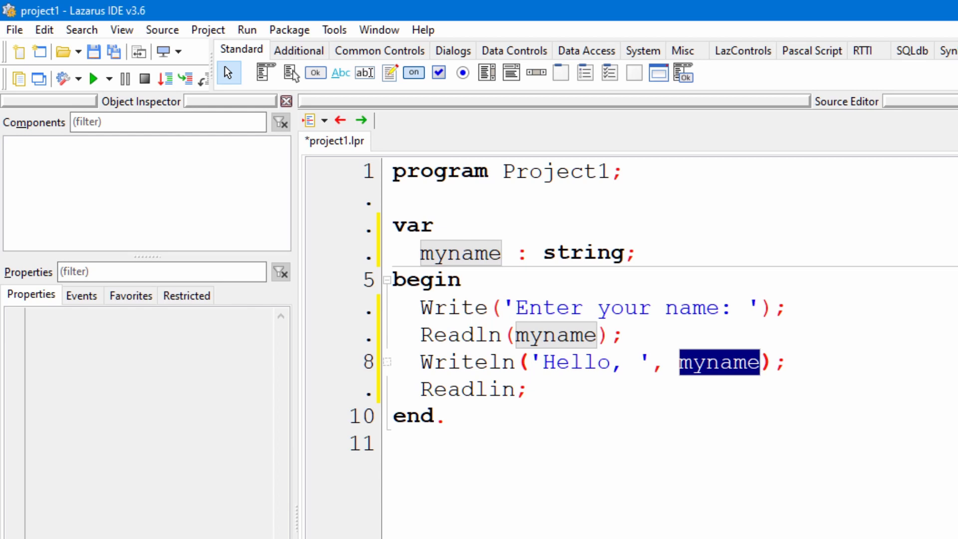
mouse_move(581, 420)
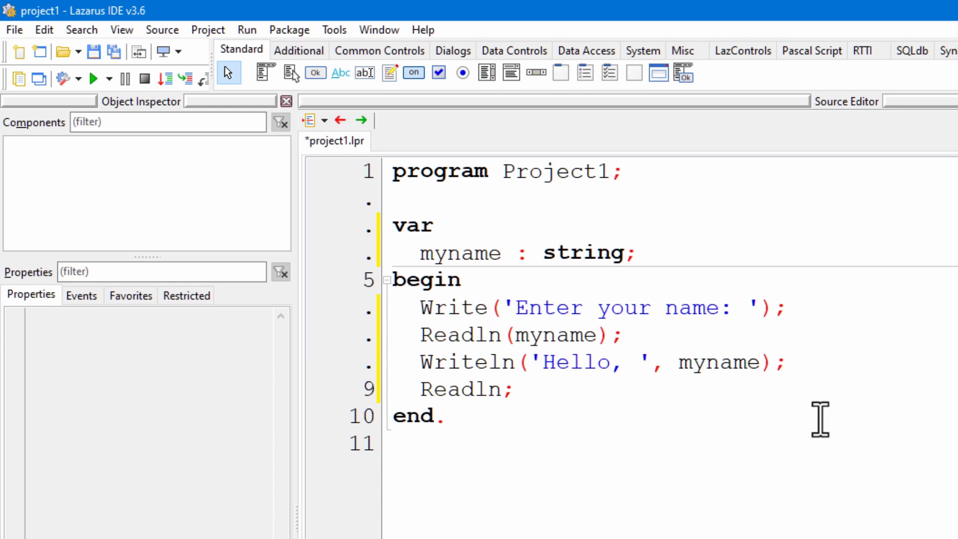
- Save the project in pascal-programs, replacing the existing project file
click(760, 389)
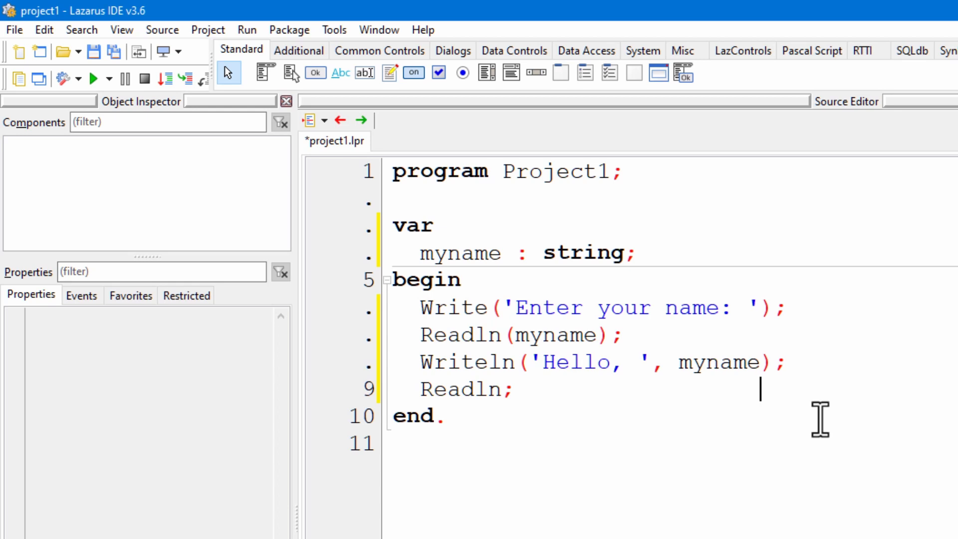
mouse_move(800, 406)
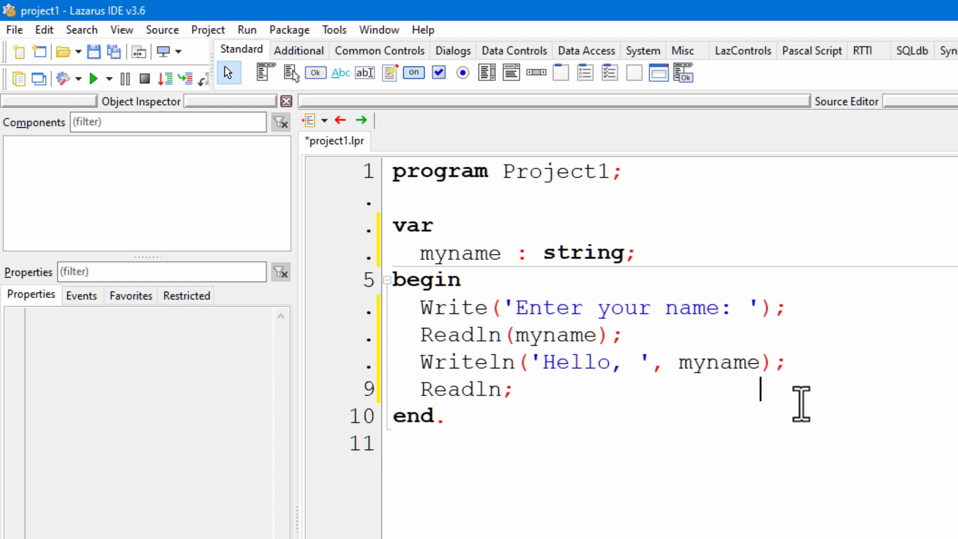
mouse_move(14, 30)
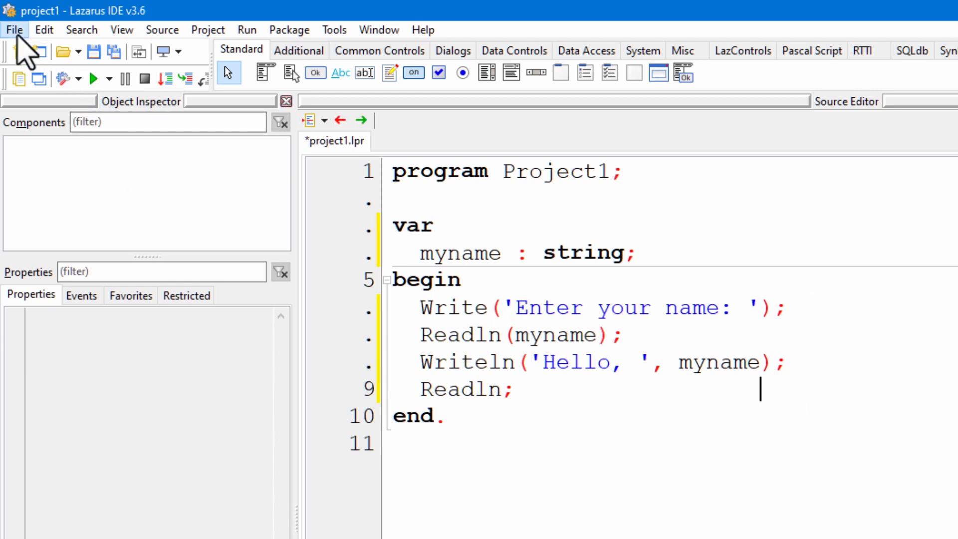
mouse_move(71, 200)
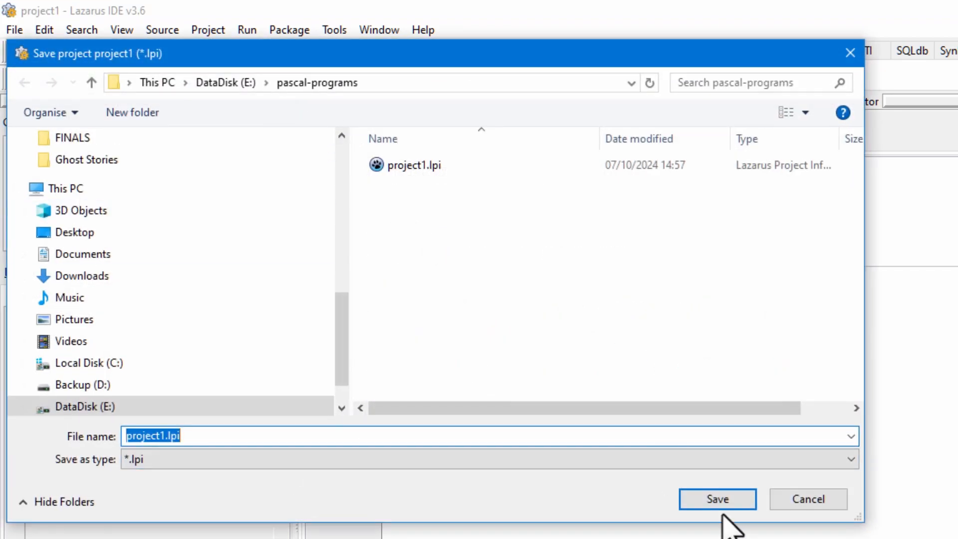
click(716, 499)
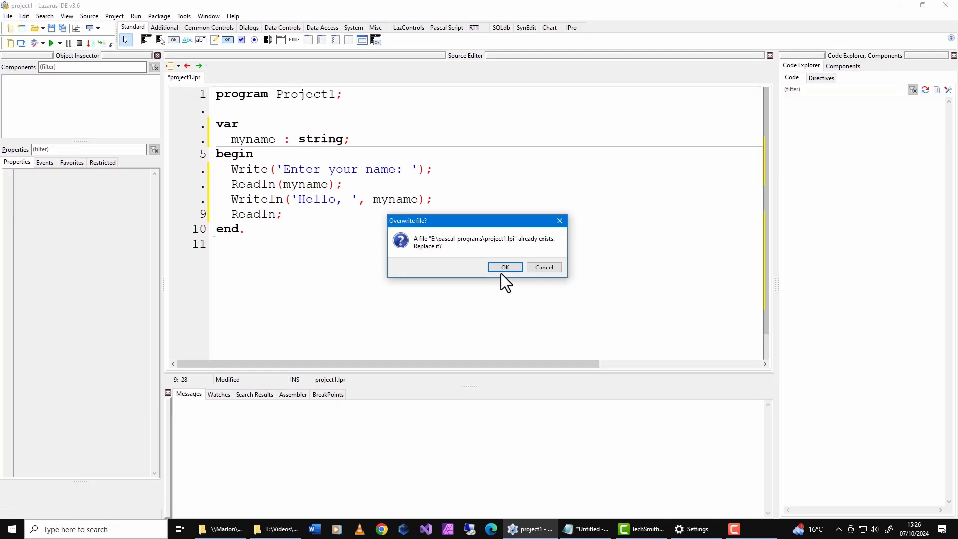
click(505, 267)
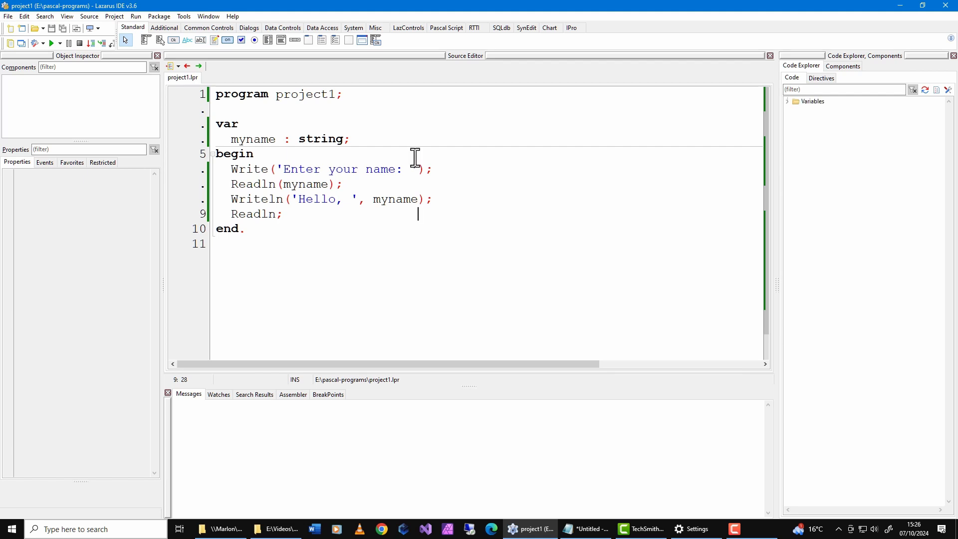
mouse_move(54, 43)
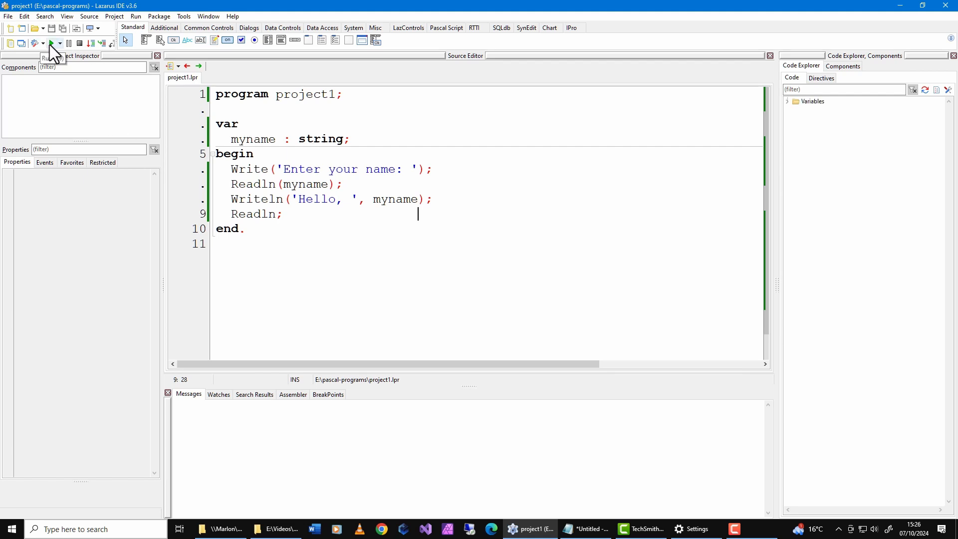
- Run the program, accepting the suggested debug information format
click(52, 43)
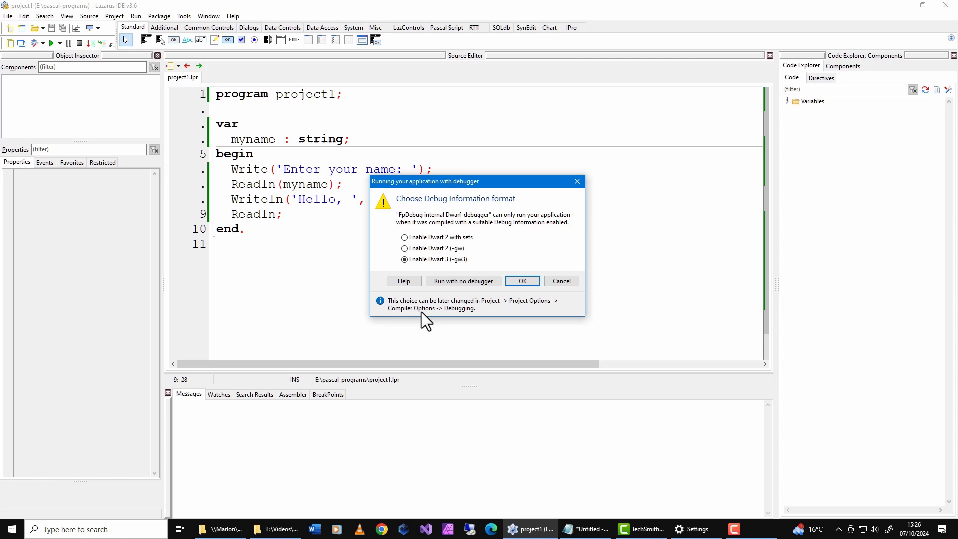
click(521, 281)
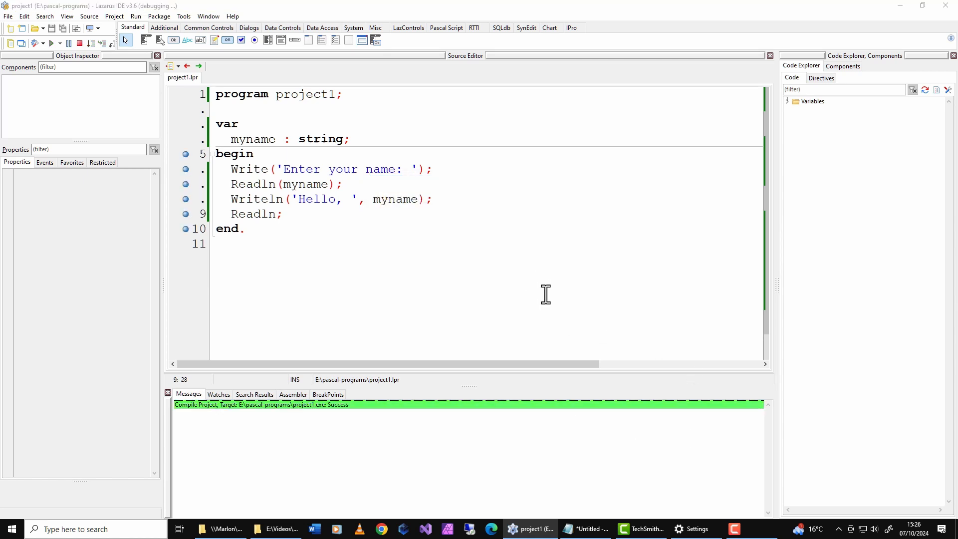
click(52, 43)
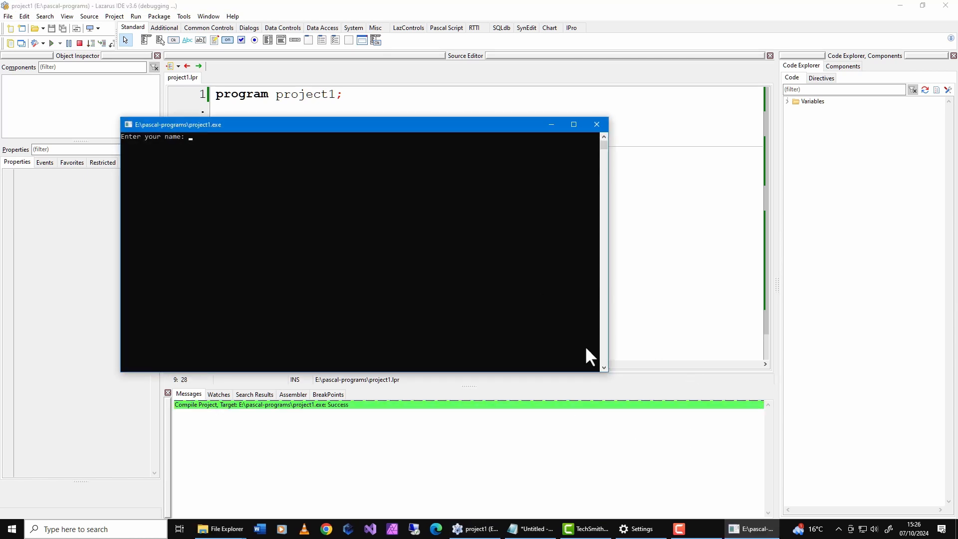
- Enter a name starting 'Hu' in the console and dismiss the Execution stopped notice
text(Huw)
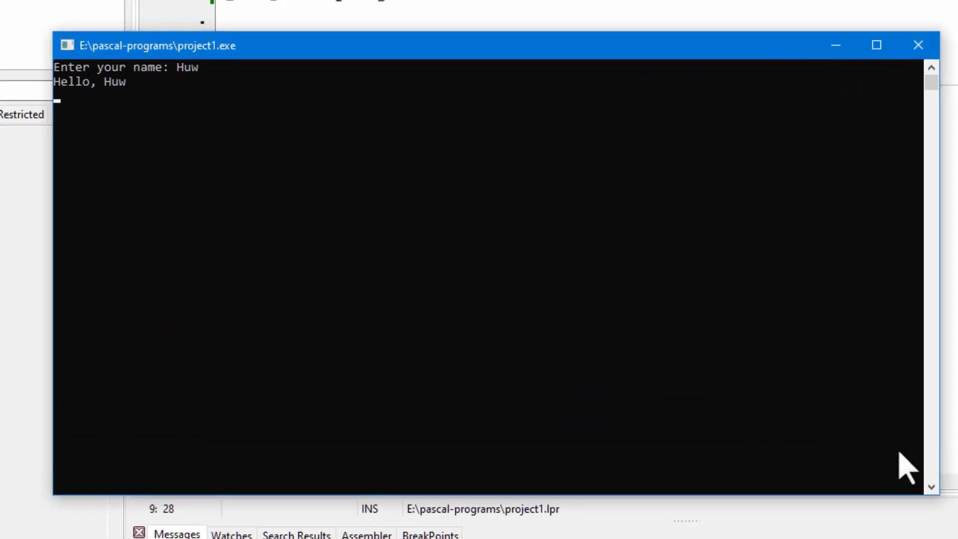
mouse_move(878, 173)
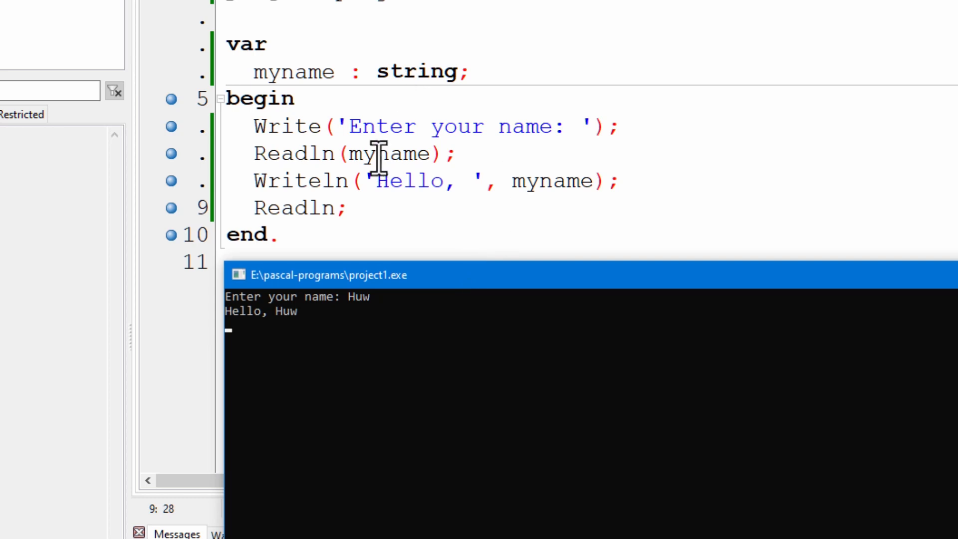
mouse_move(335, 217)
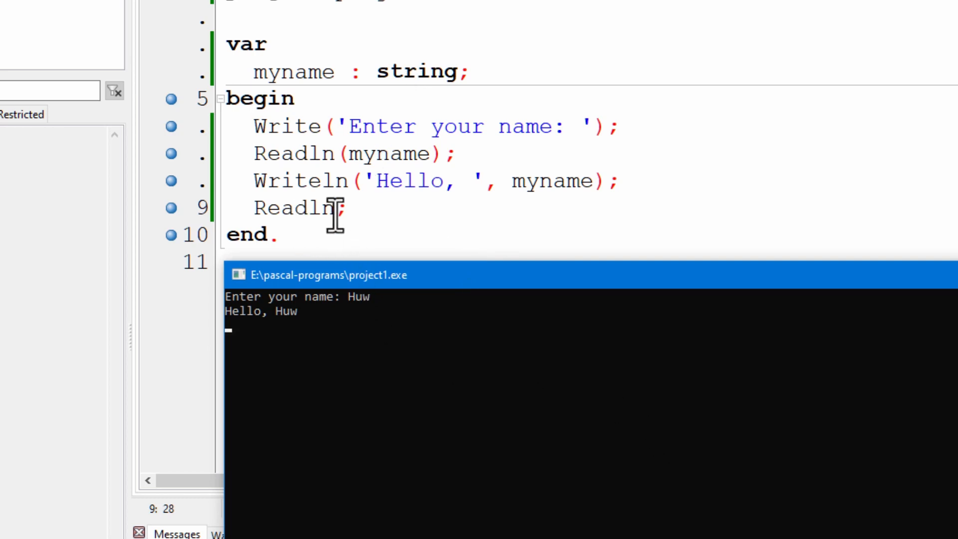
mouse_move(346, 367)
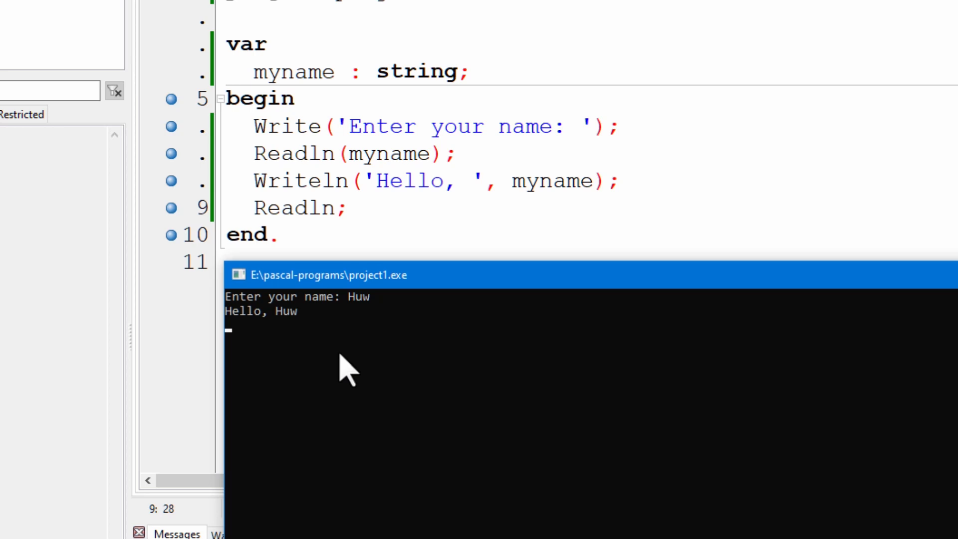
mouse_move(318, 355)
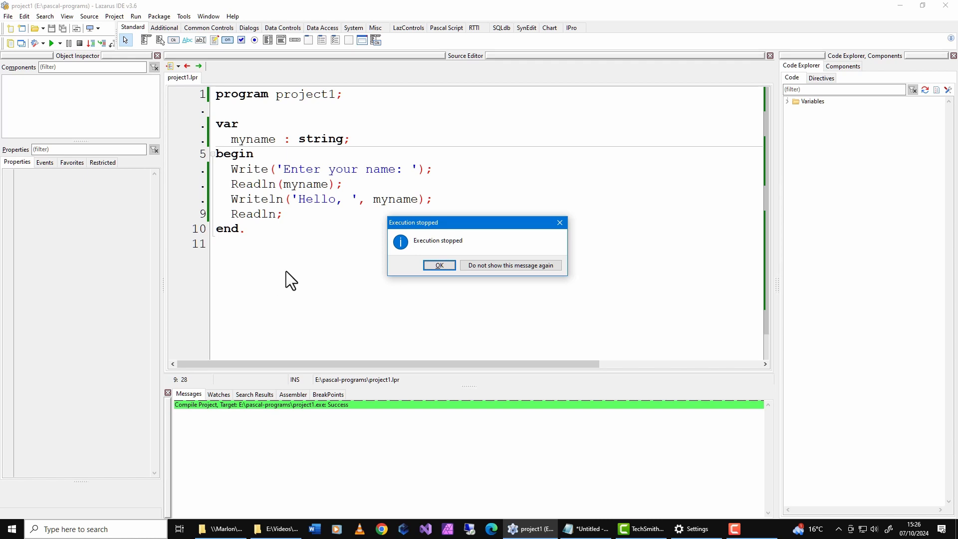
click(438, 265)
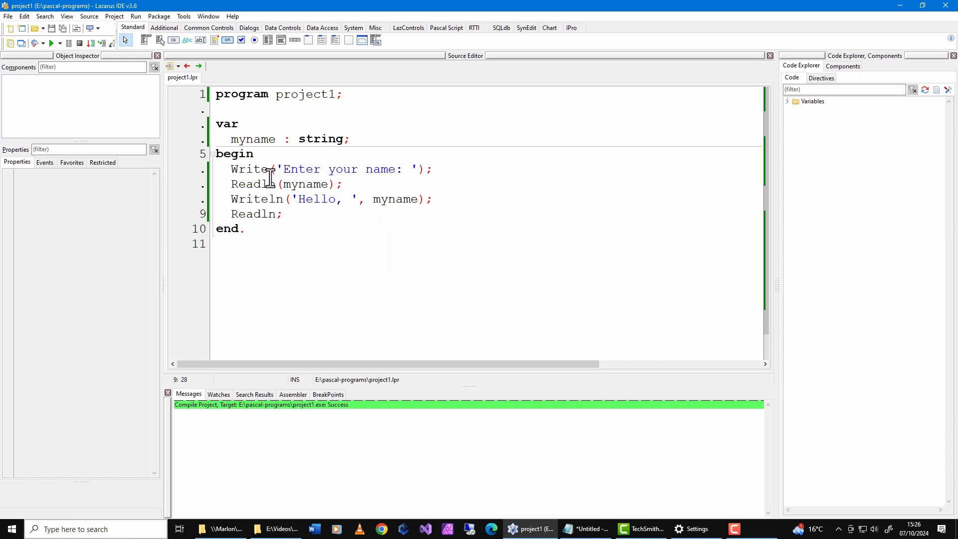